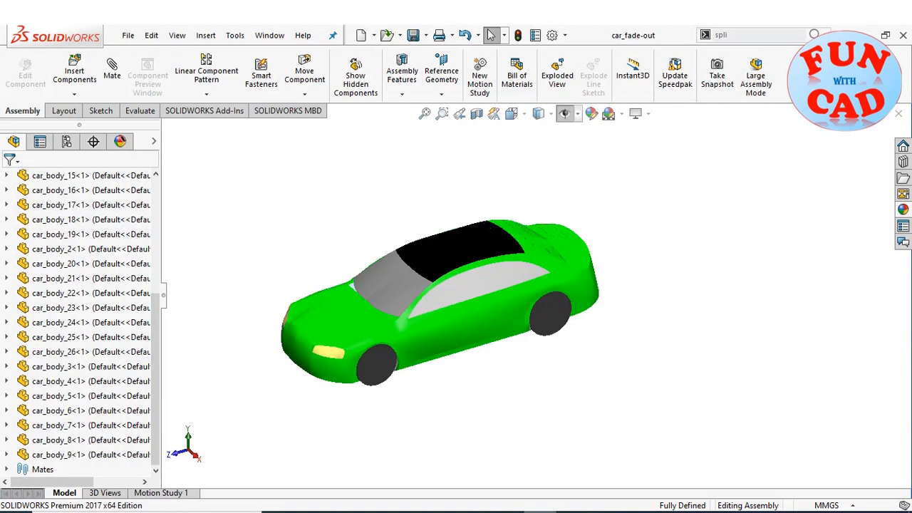
mouse_move(448, 456)
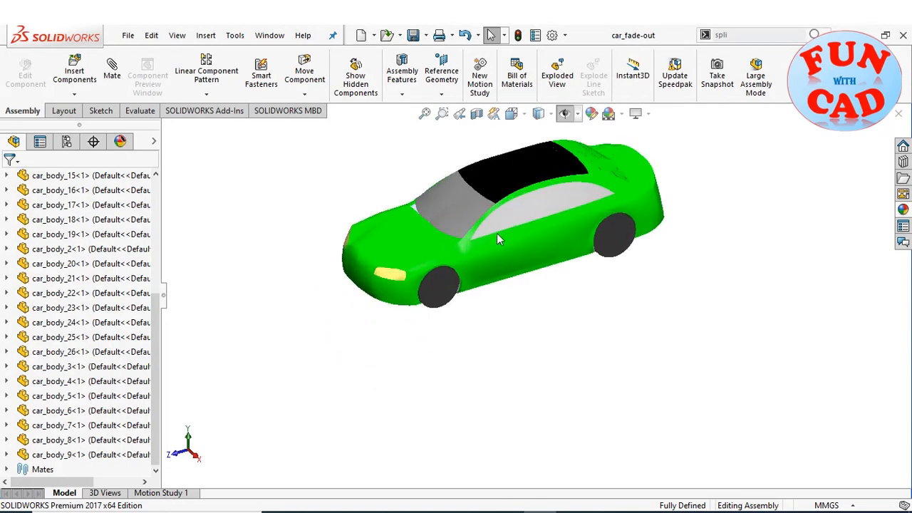
- Orbit the sliced car and switch the display to Shaded With Edges
left_click_drag(499, 238, 545, 207)
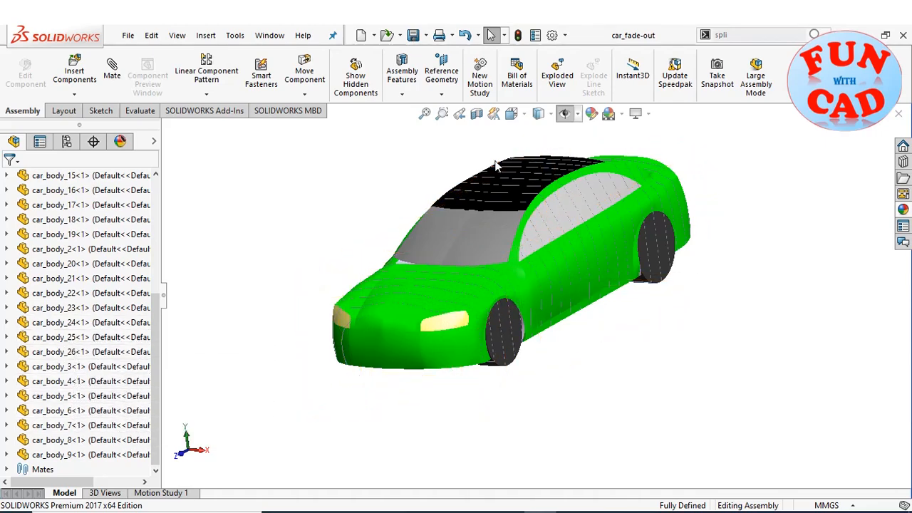
left_click(550, 113)
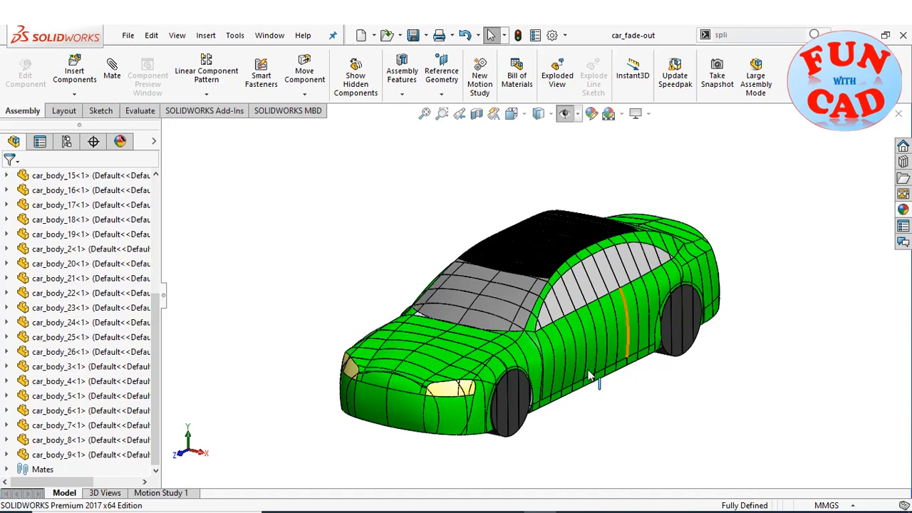
mouse_move(539, 114)
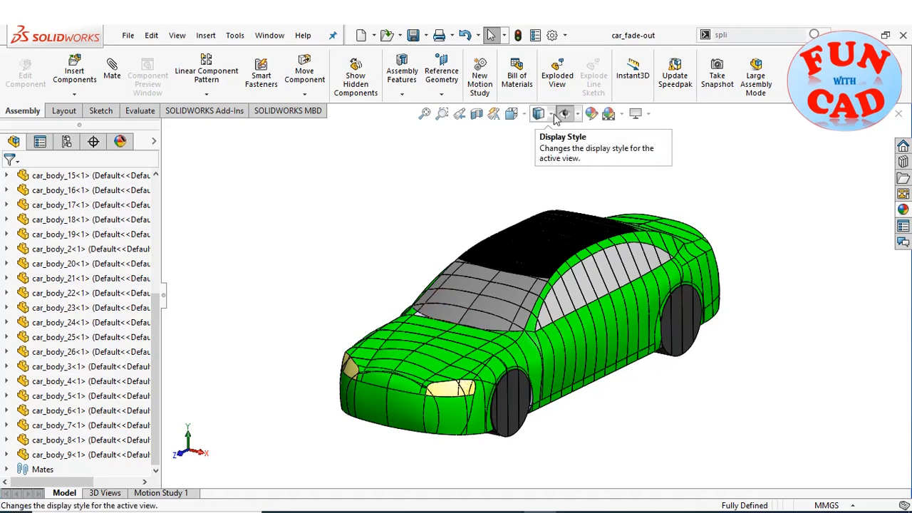
- Switch back to plain Shaded display and show the Motion Study 1 timeline
left_click(565, 113)
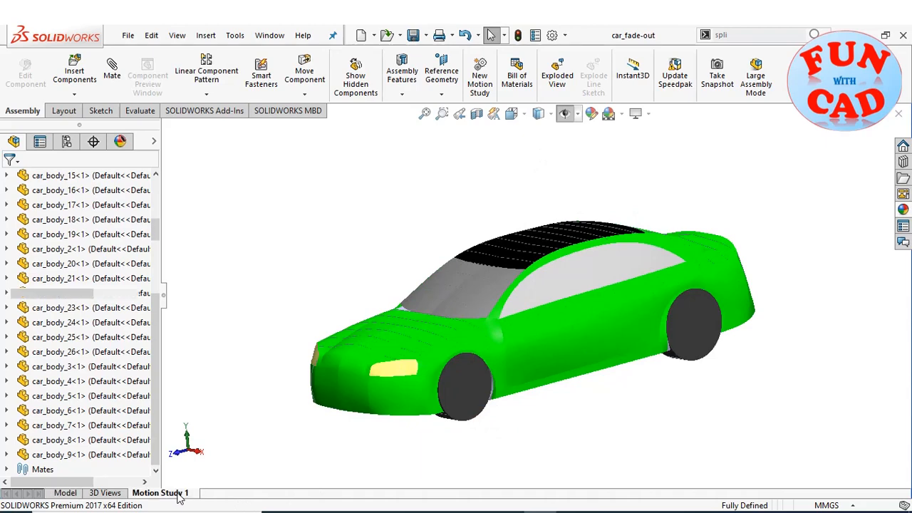
left_click(159, 492)
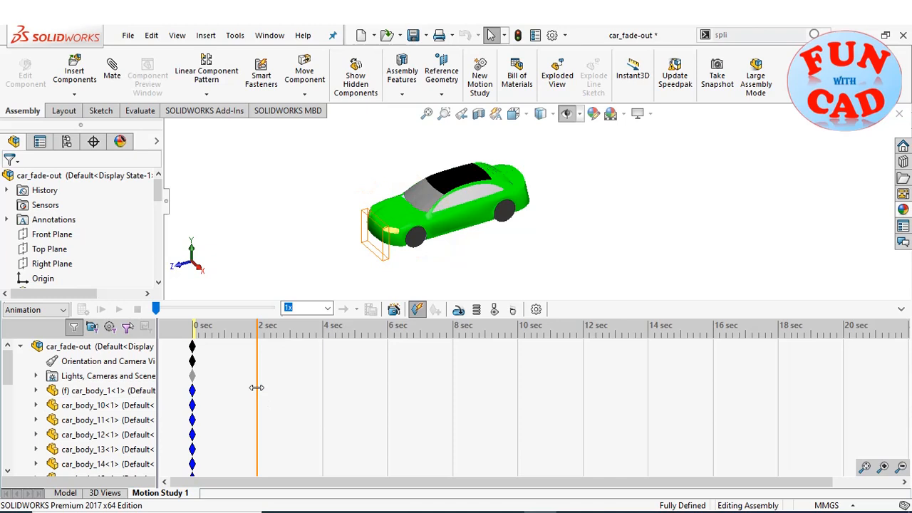
- Place a key at 2 seconds and hide car_body_1 there
right_click(257, 387)
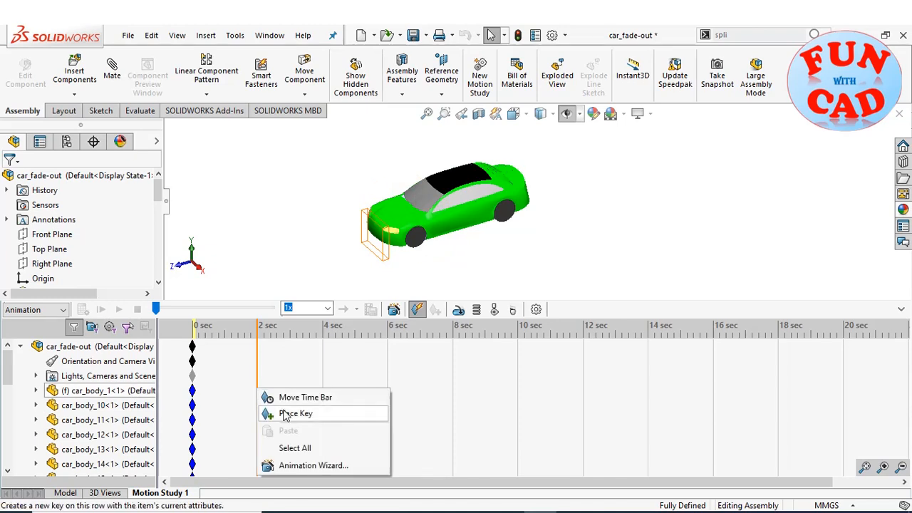
left_click(296, 413)
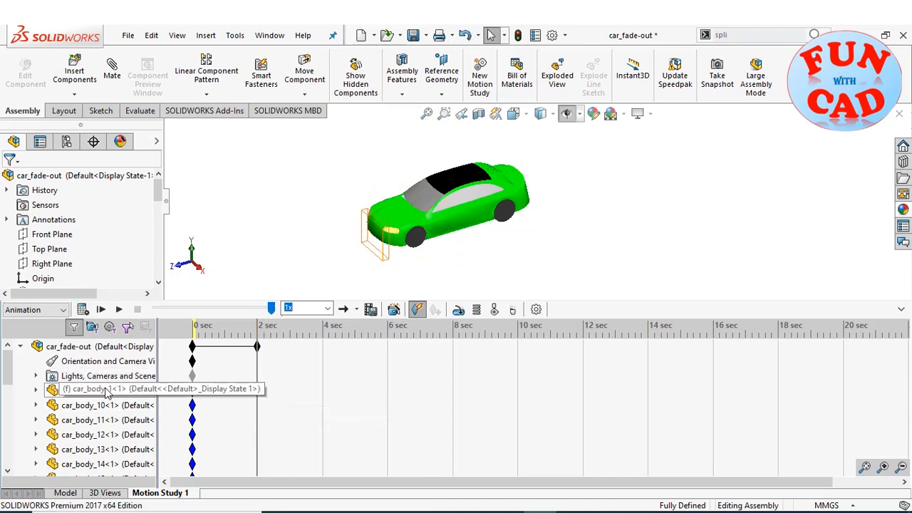
right_click(89, 390)
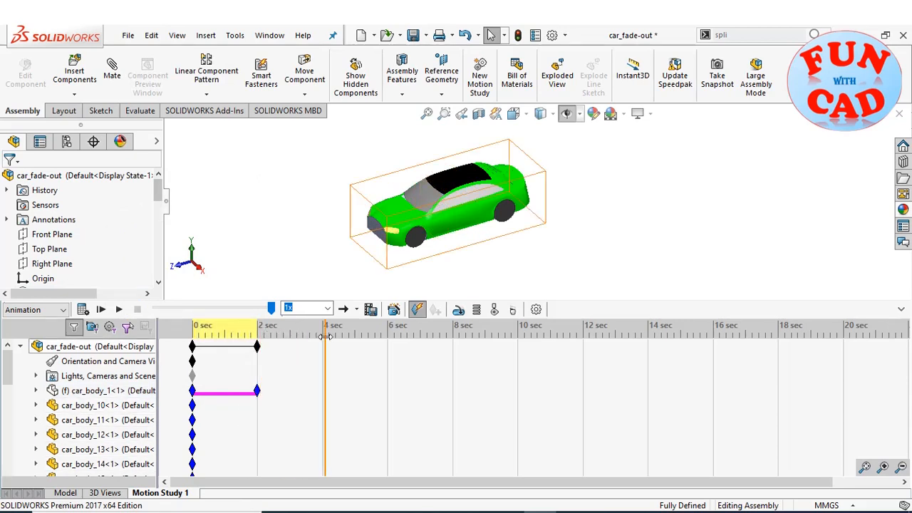
- Move the time bar to about 3 seconds and hide car_body_2 there
left_click_drag(325, 335, 290, 344)
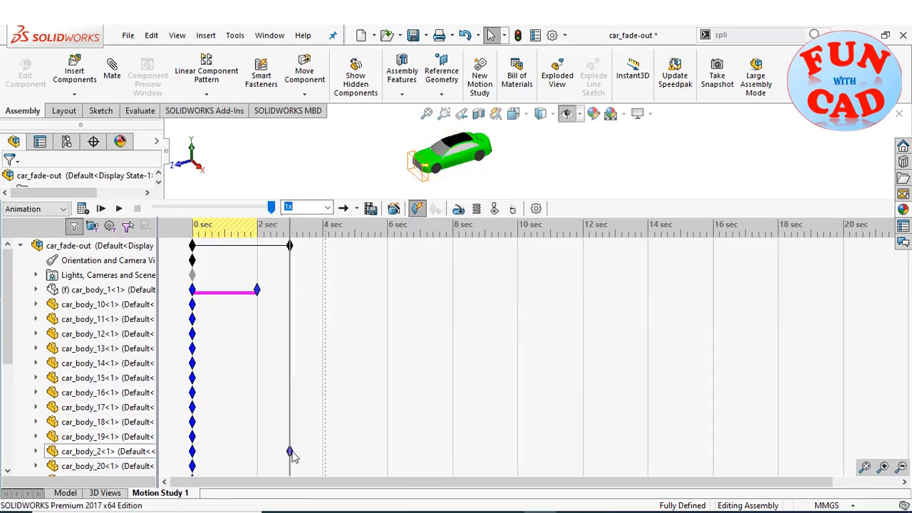
right_click(100, 451)
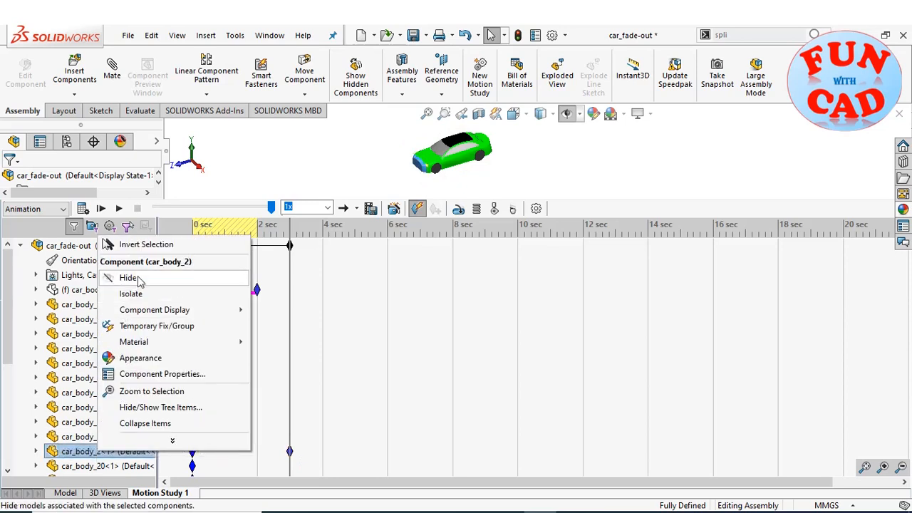
left_click(129, 277)
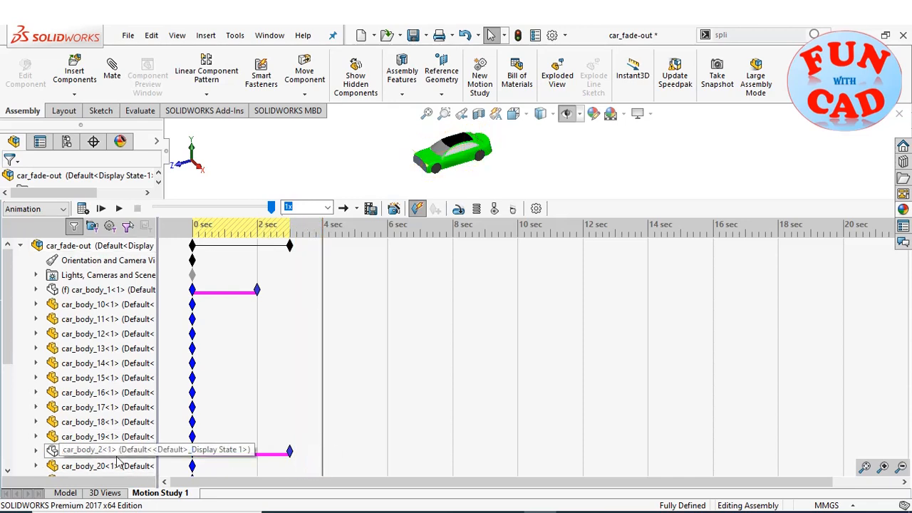
- Key hide changes on the remaining car_body slices one second apart, out to car_body_26 near 26 seconds
scroll("down", 3)
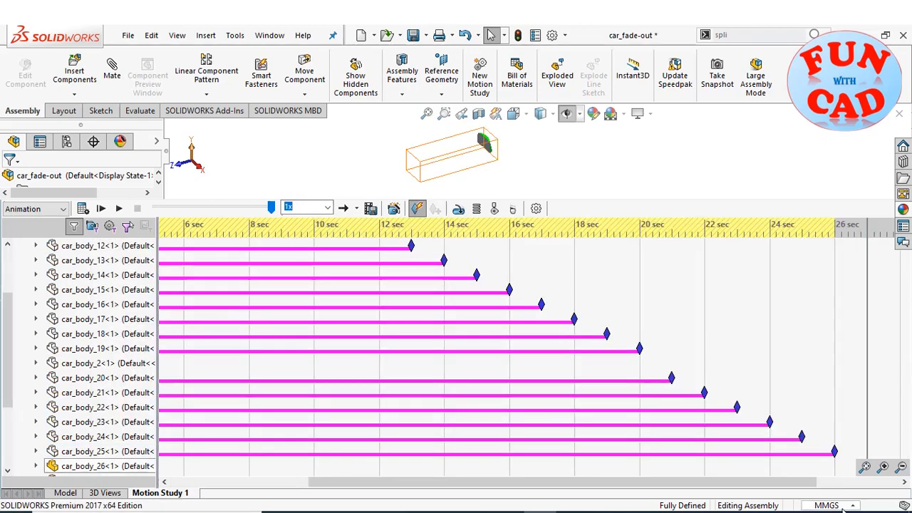
right_click(865, 399)
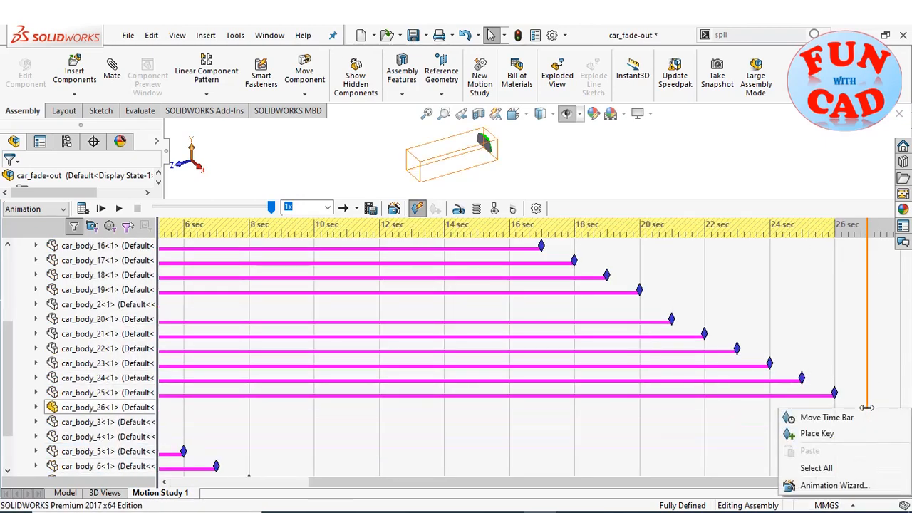
right_click(100, 407)
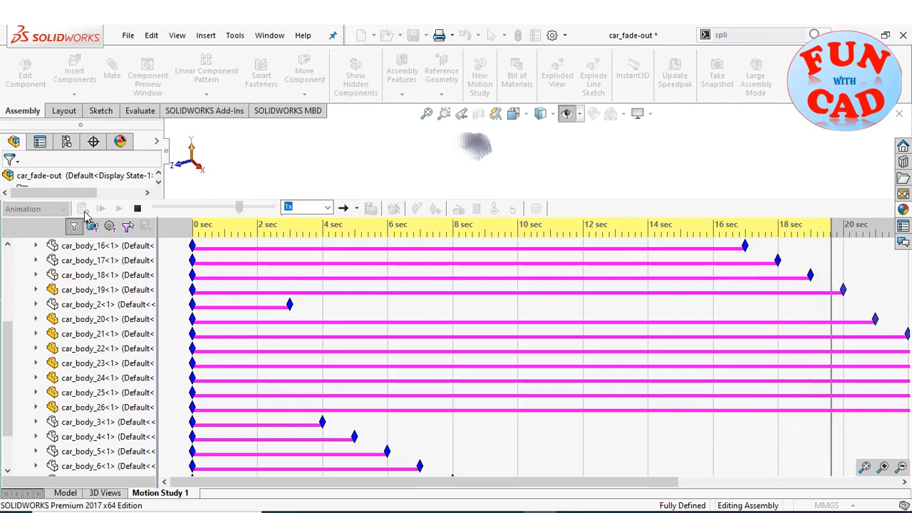
- Set playback speed to 2x, preview the car vanishing, and stop the animation
scroll("right", 3)
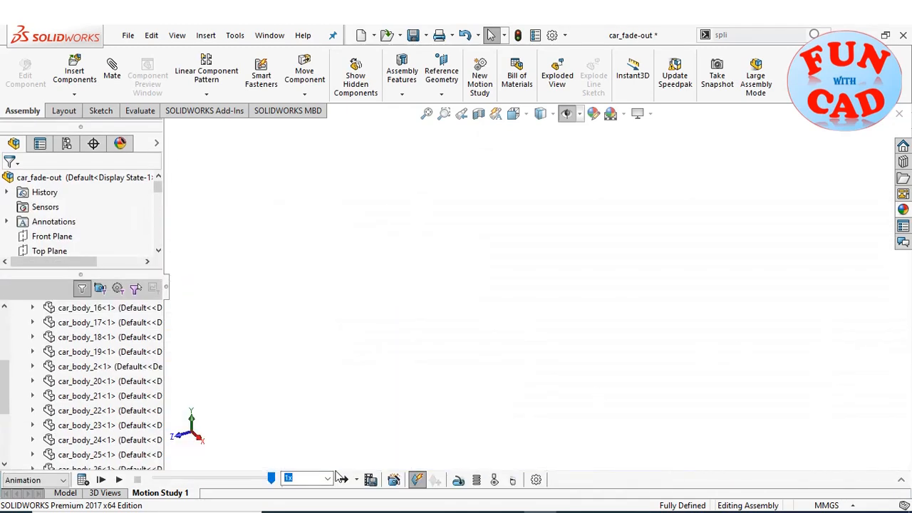
left_click(326, 478)
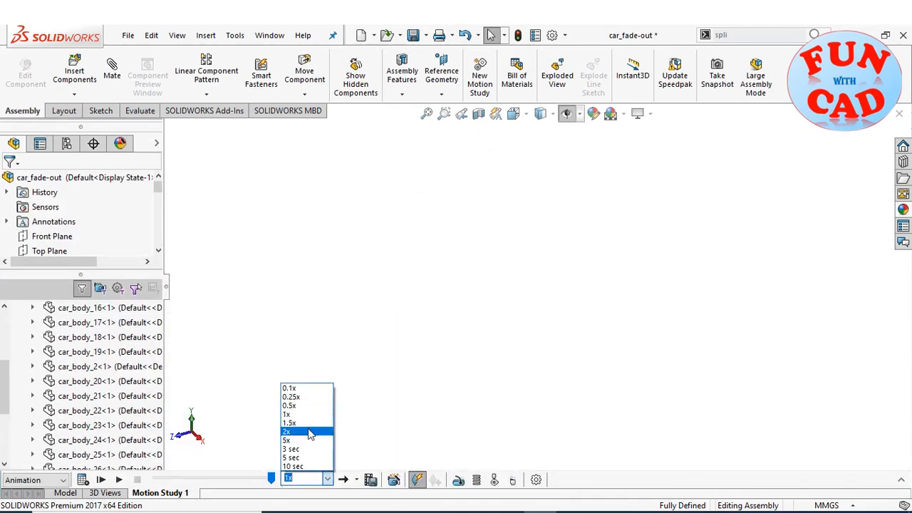
left_click(285, 431)
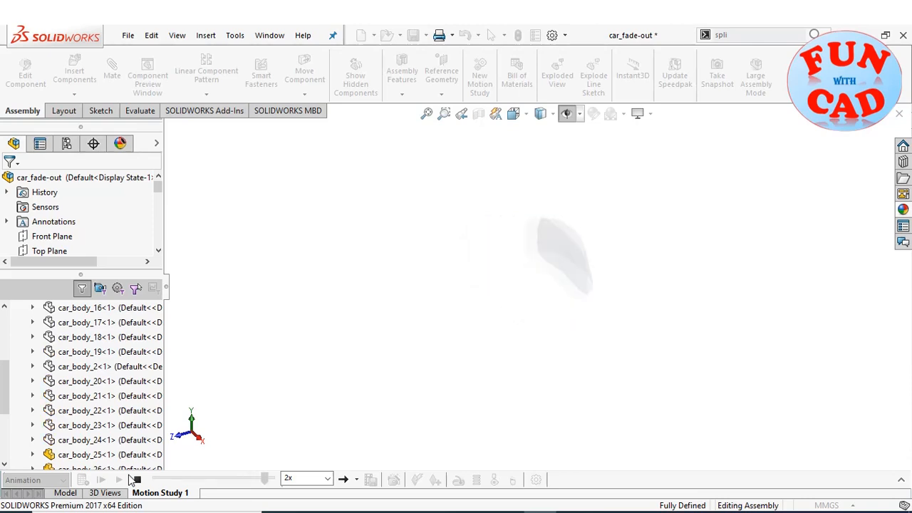
left_click(100, 478)
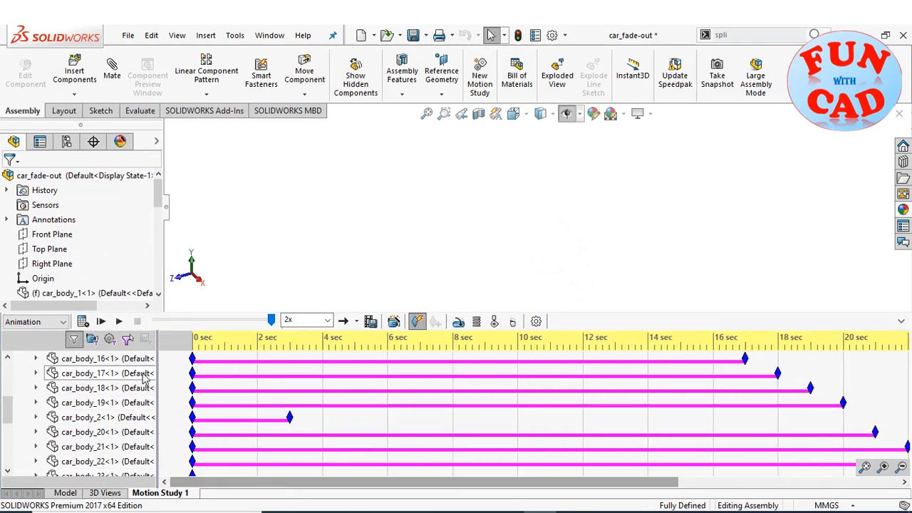
- Start the fades of car_body_3 through car_body_9 one second before their hide keys and set playback to 5x
left_click(99, 358)
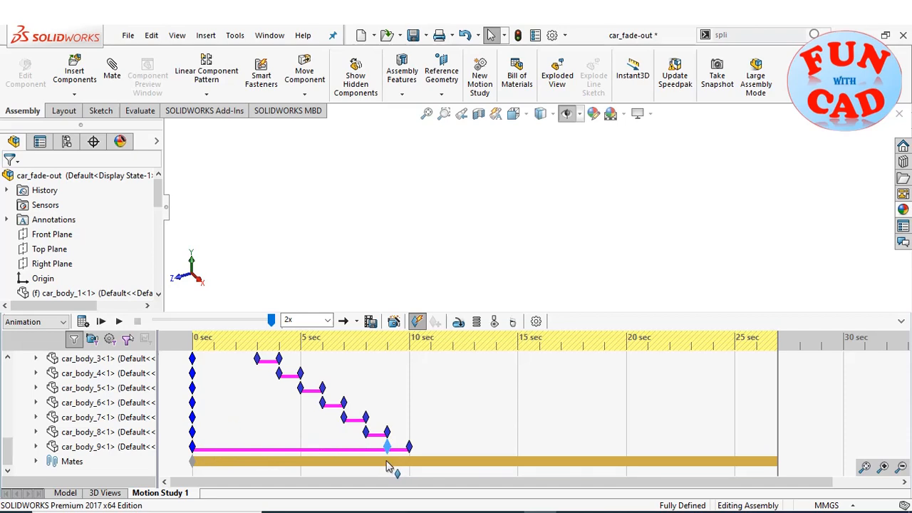
left_click(101, 320)
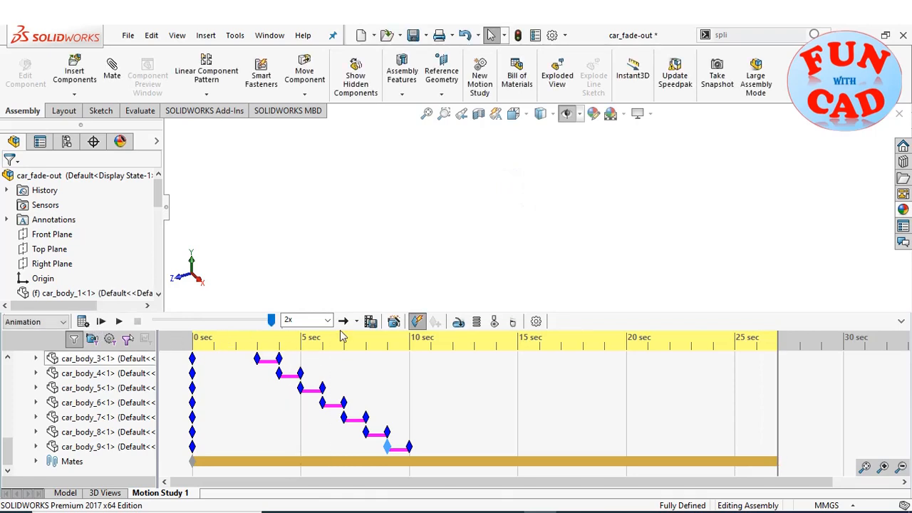
left_click(326, 319)
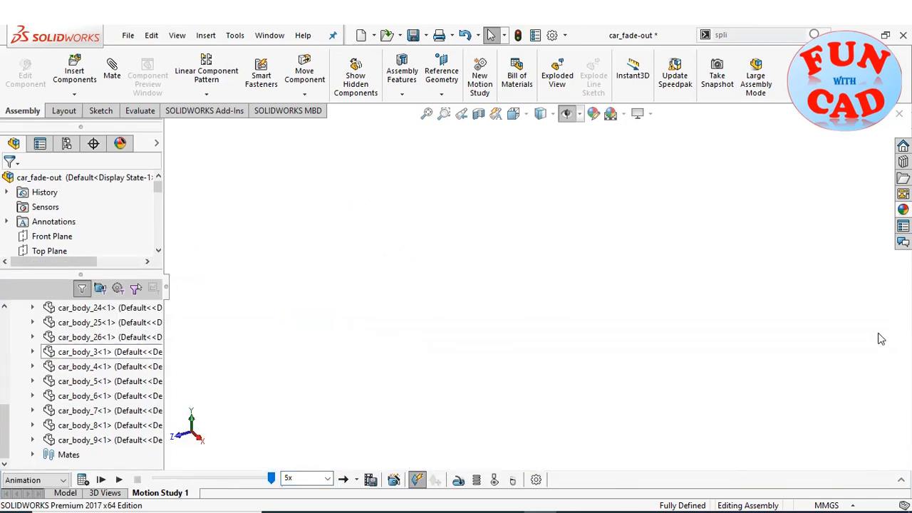
- Play the animation at 5x, then replay it from the start to watch the car vanish again
left_click(118, 479)
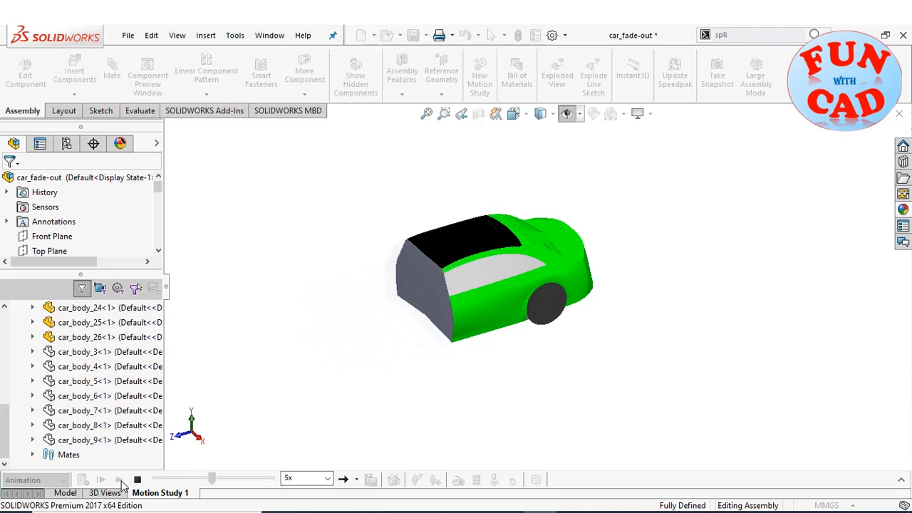
left_click(101, 479)
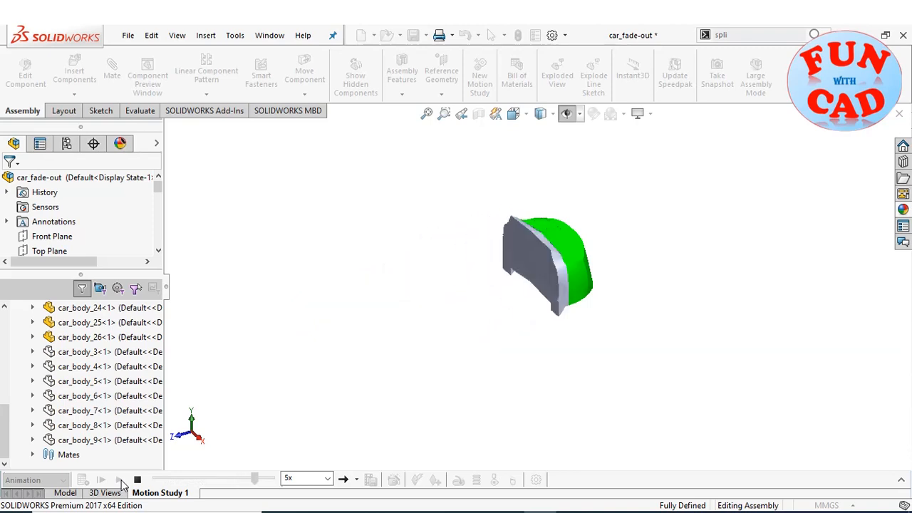
left_click(100, 480)
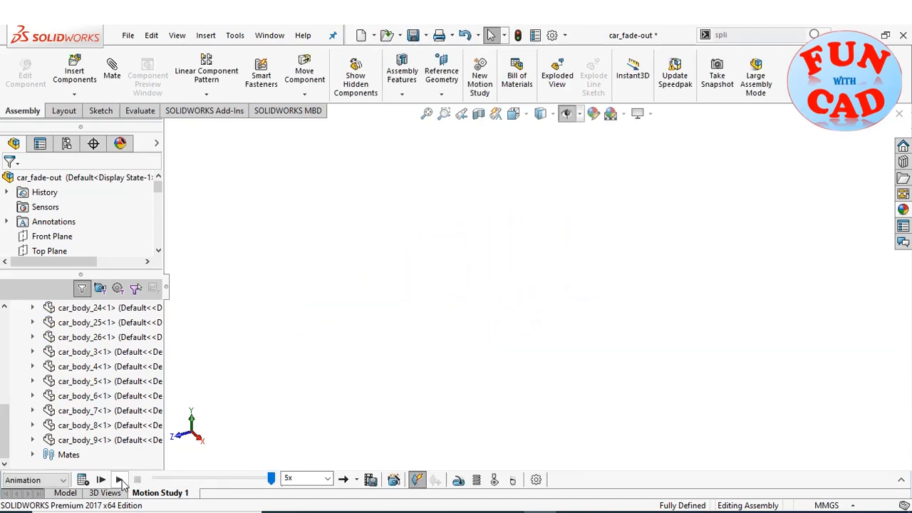
left_click(100, 479)
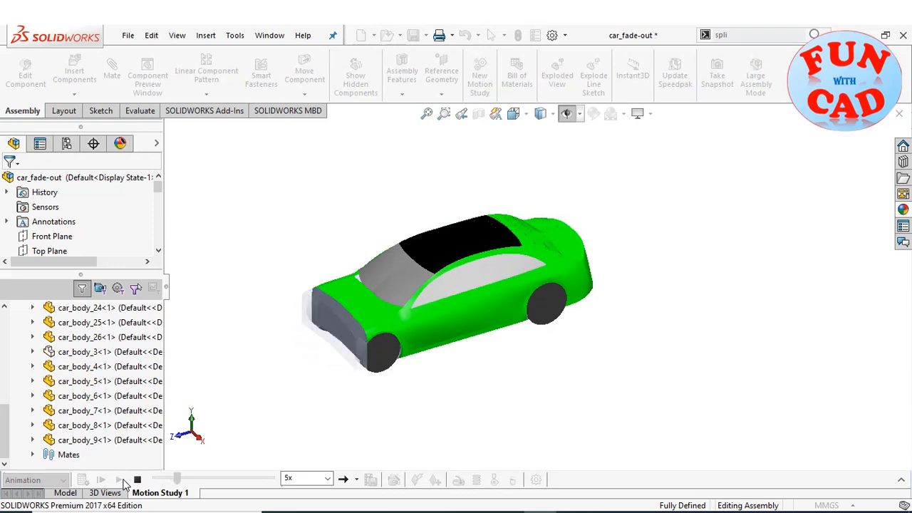